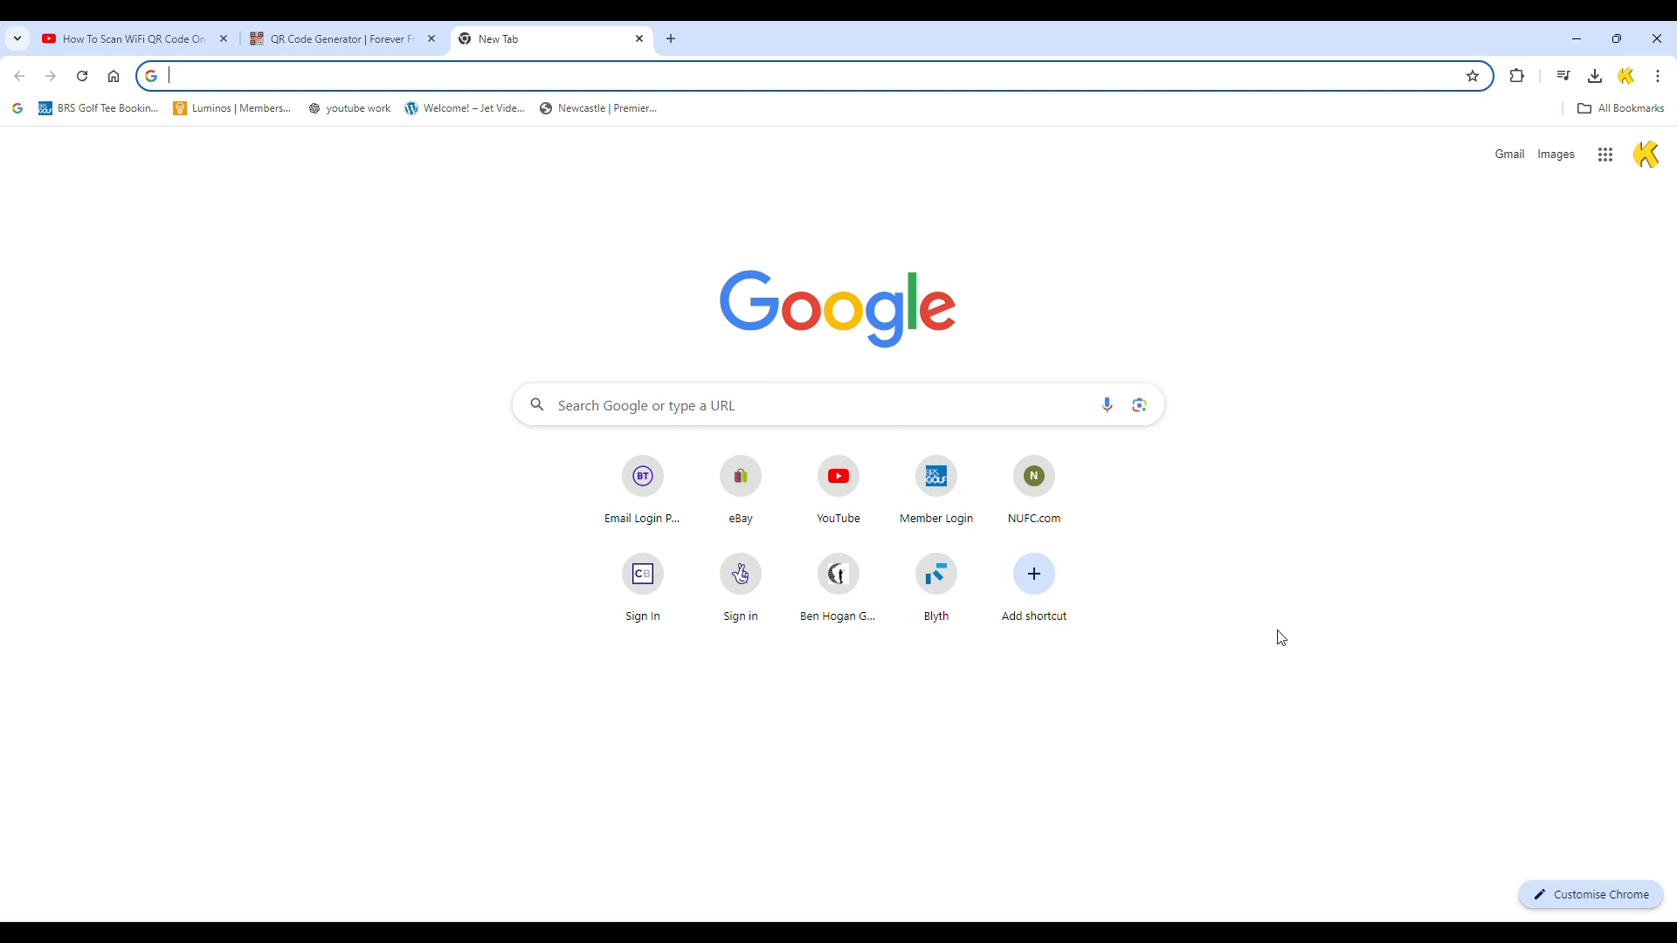
{"action": "mouse_move", "coordinate": [664, 435]}
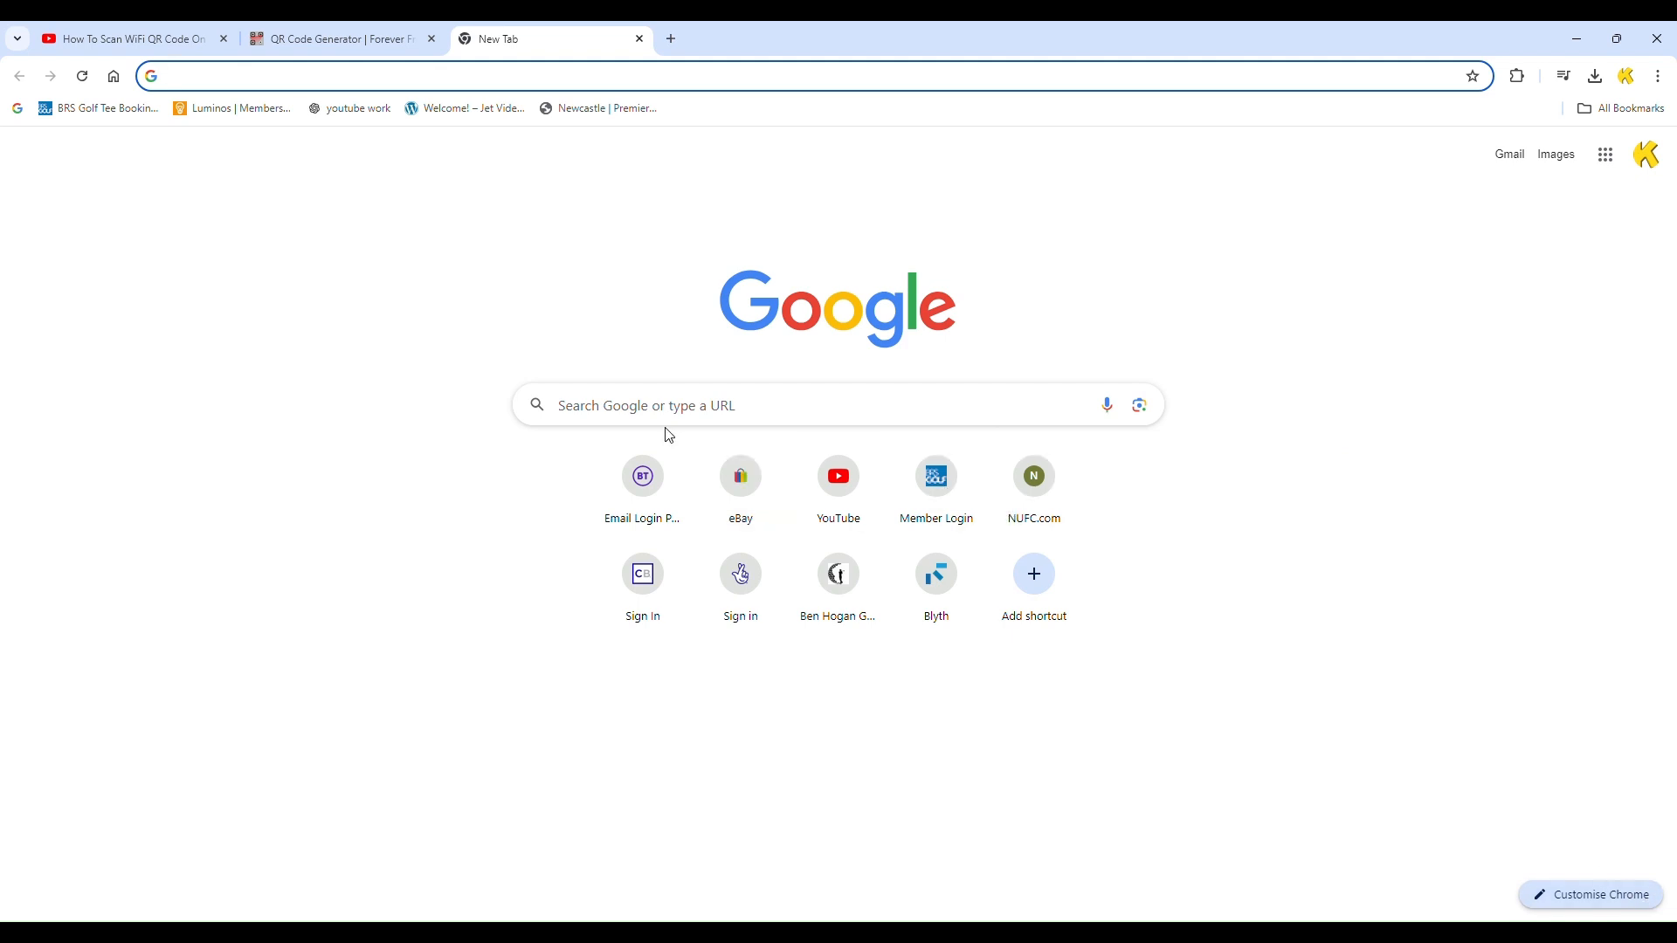
Search Google for 'qreader online' and follow the 'Qreader | Online QR Code Reader' result
{"action": "left_click", "coordinate": [835, 406]}
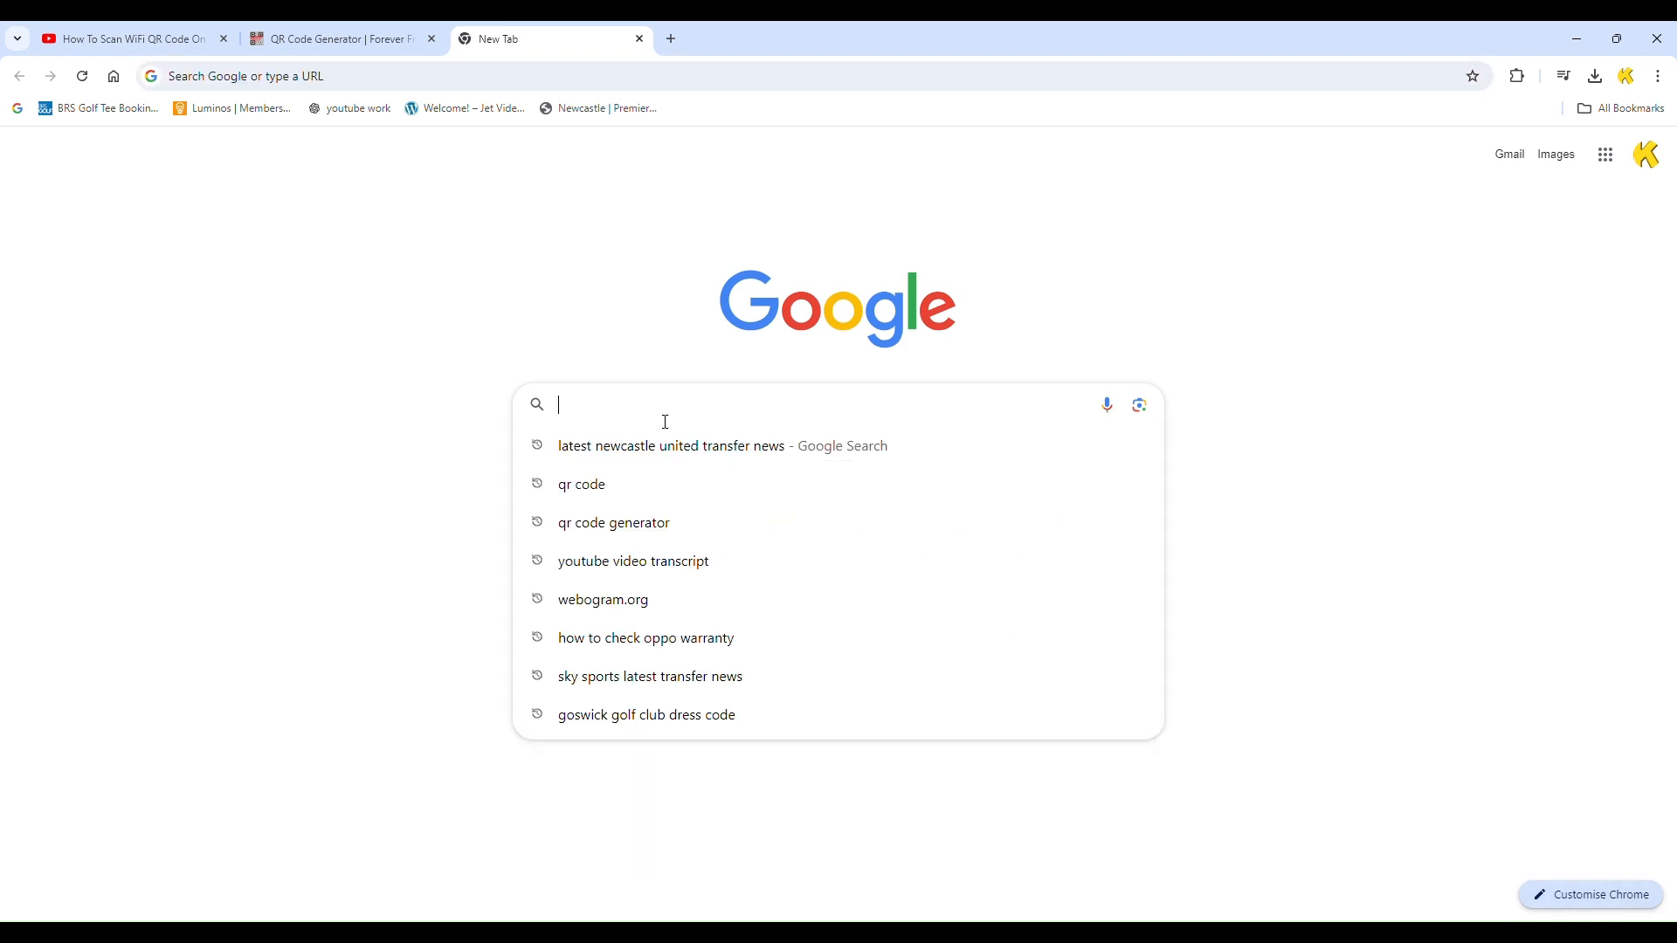
{"action": "type", "text": "qrea"}
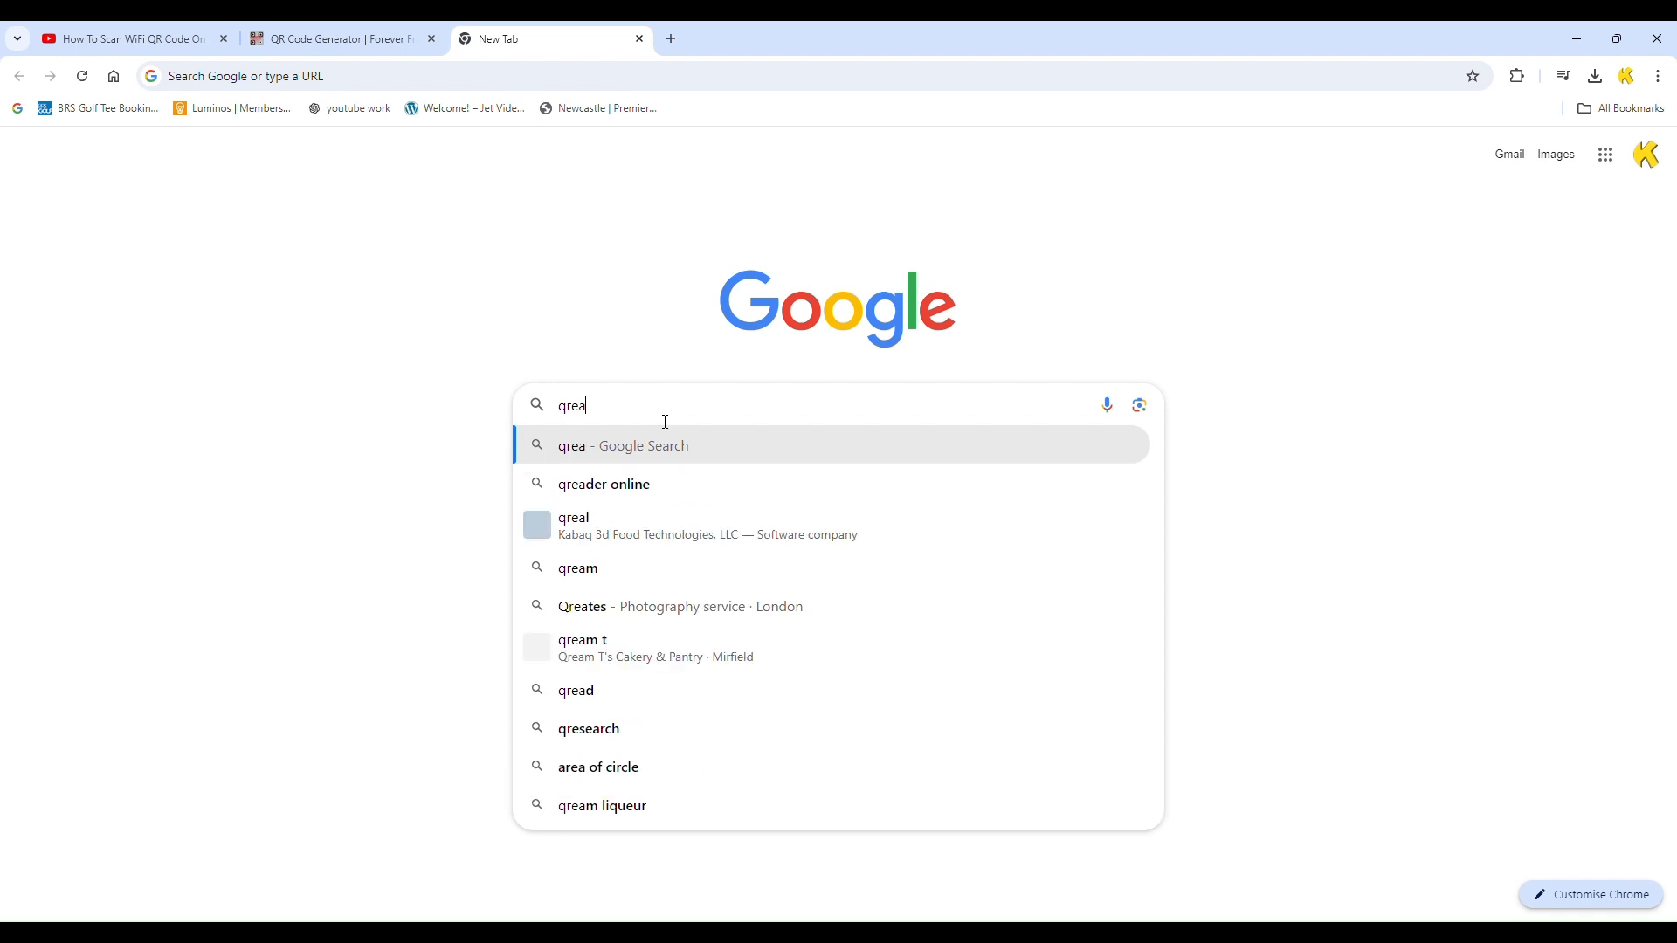
{"action": "left_click", "coordinate": [603, 484]}
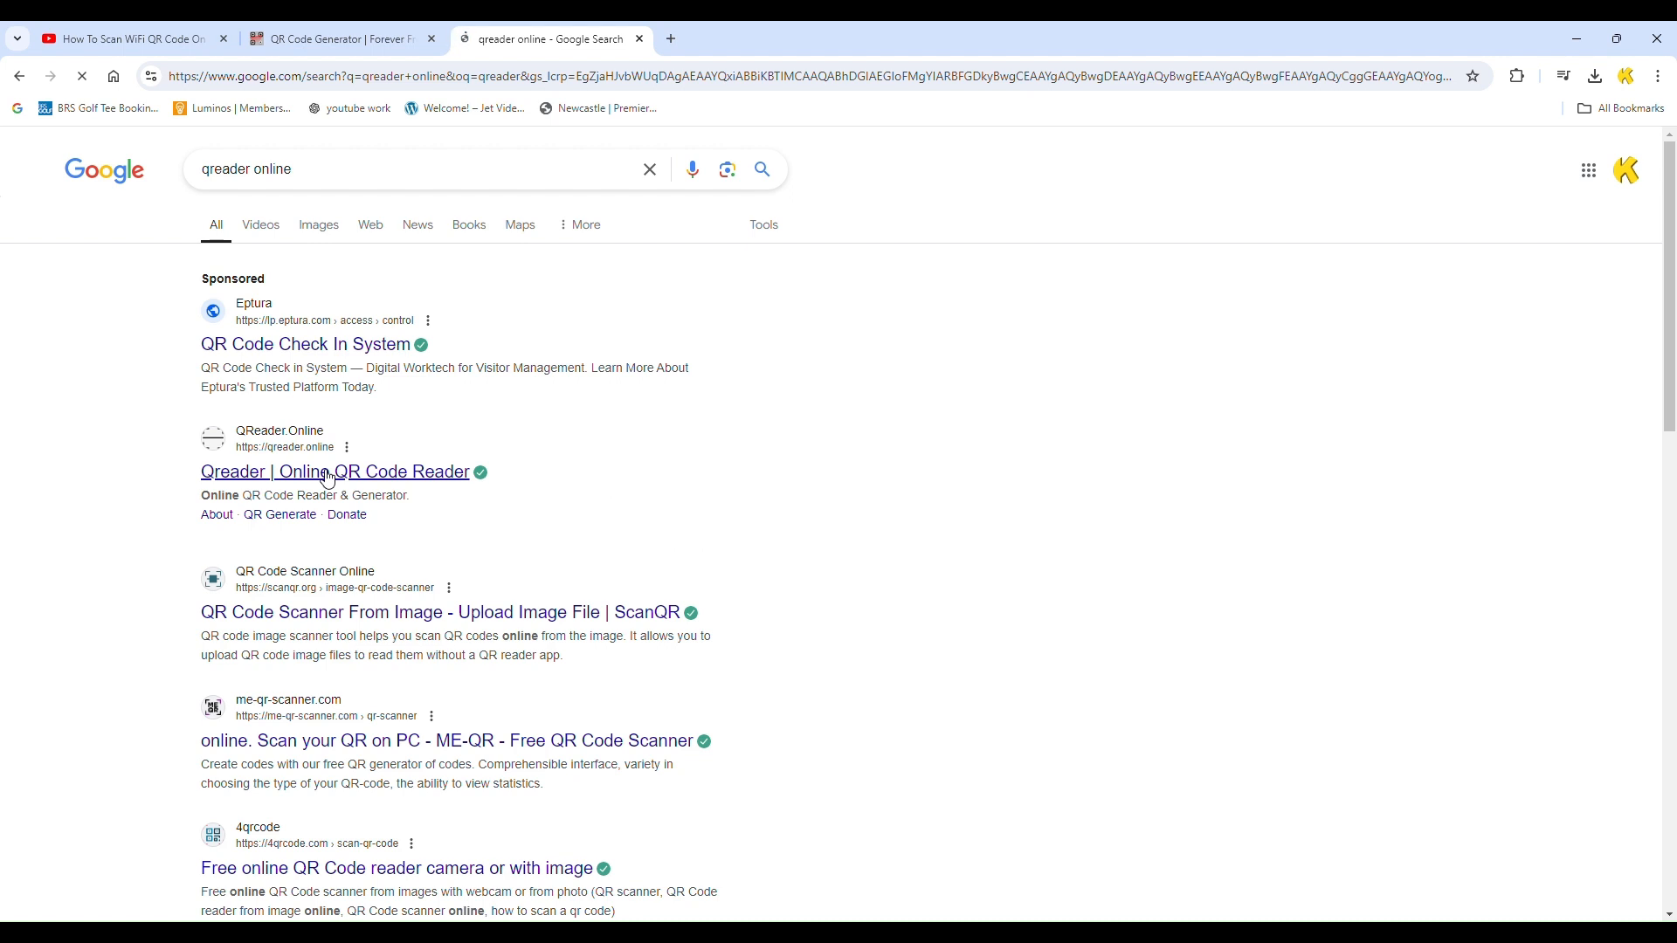
{"action": "left_click", "coordinate": [334, 471]}
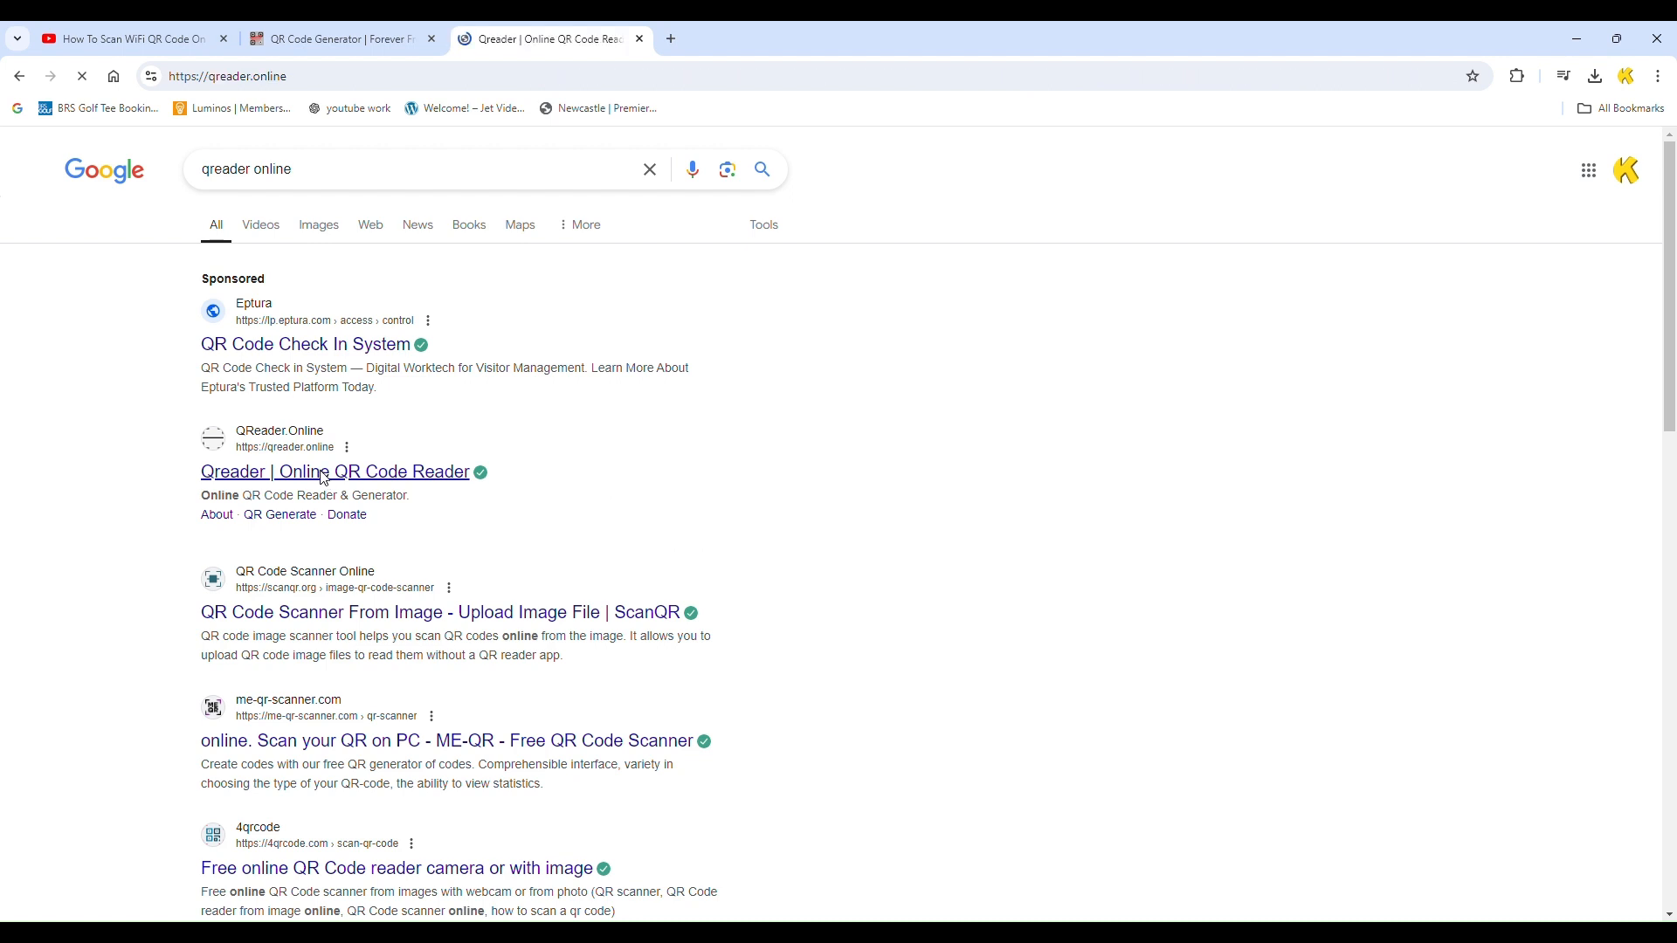
{"action": "left_click", "coordinate": [336, 472]}
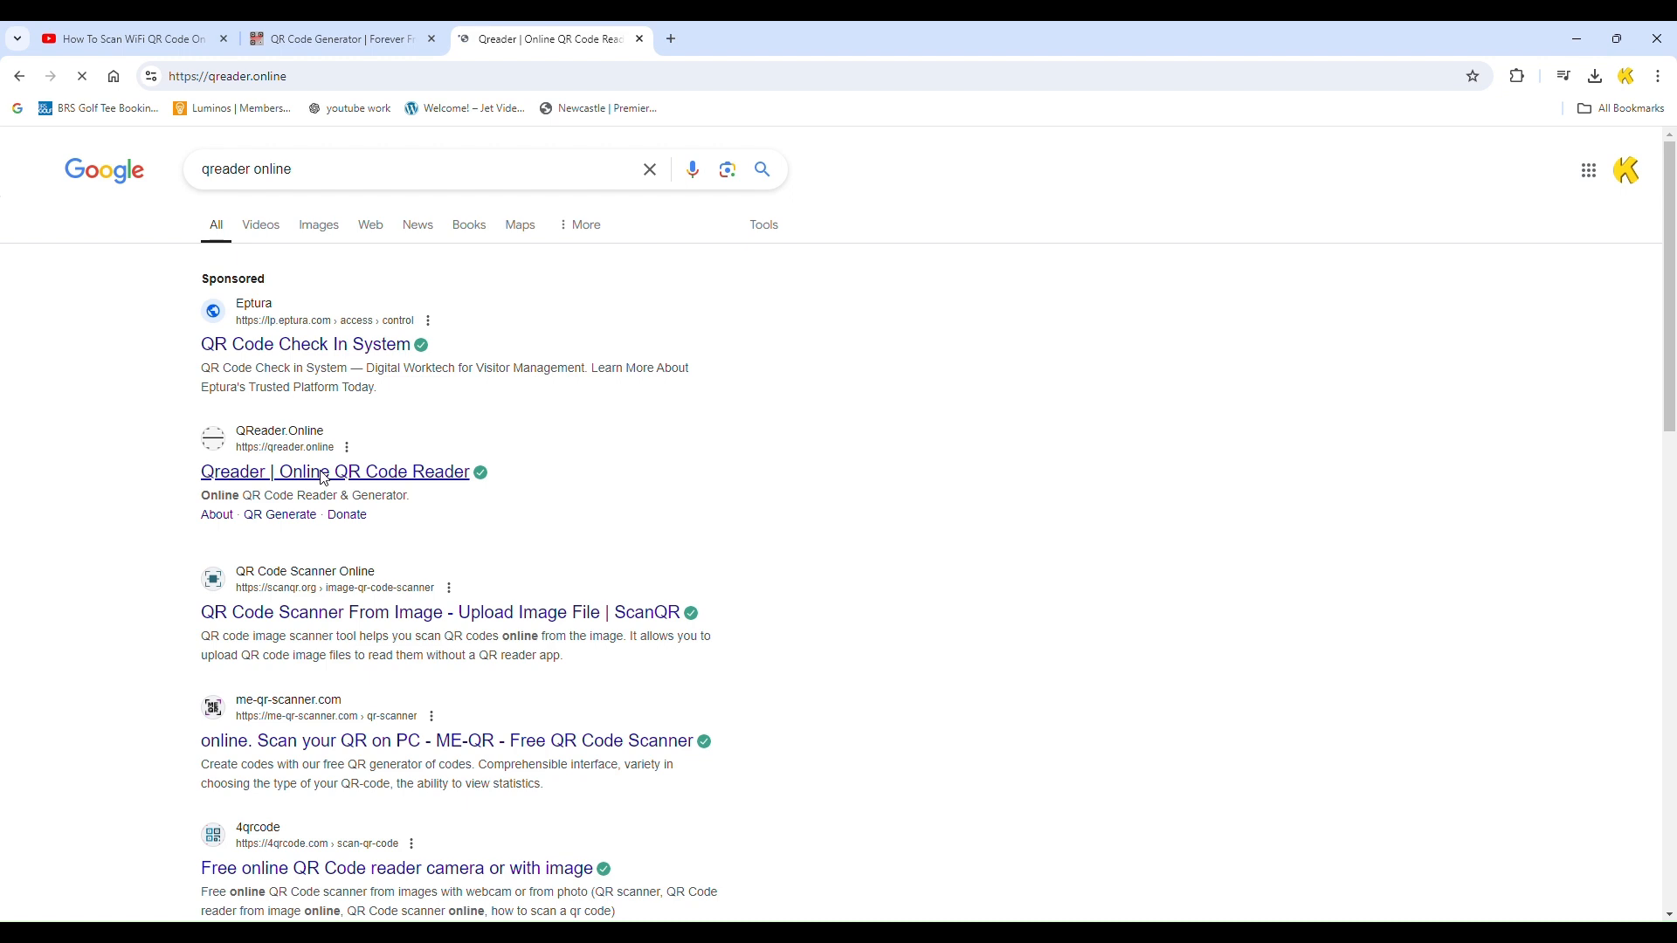
{"action": "left_click", "coordinate": [334, 471]}
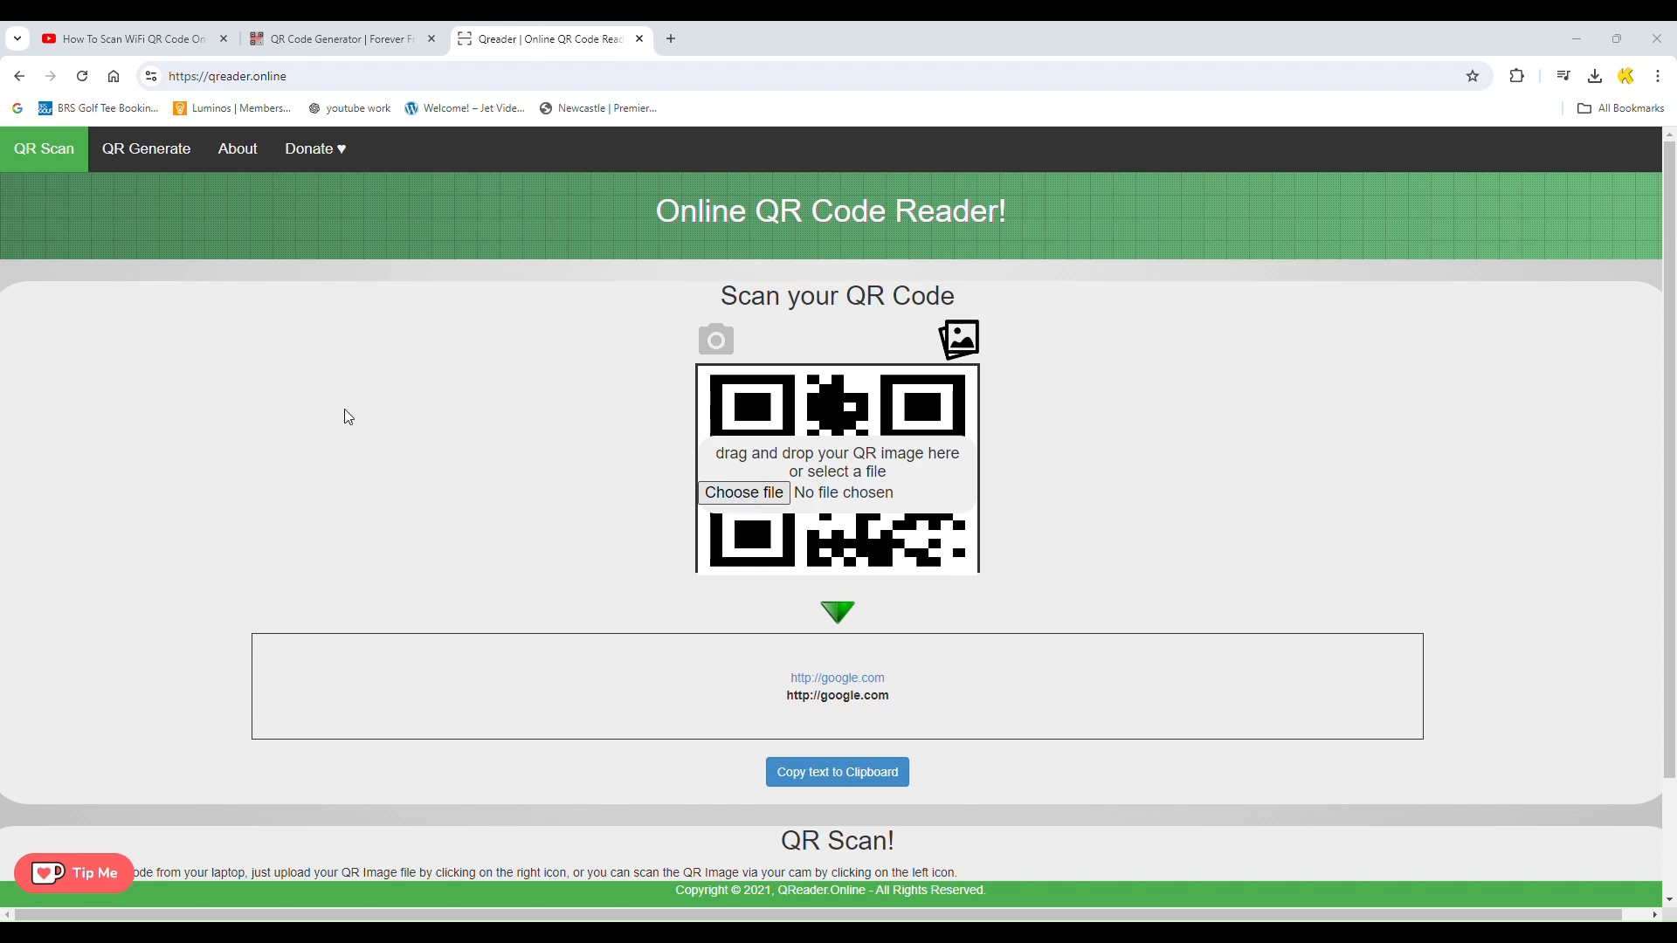
{"action": "mouse_move", "coordinate": [664, 475]}
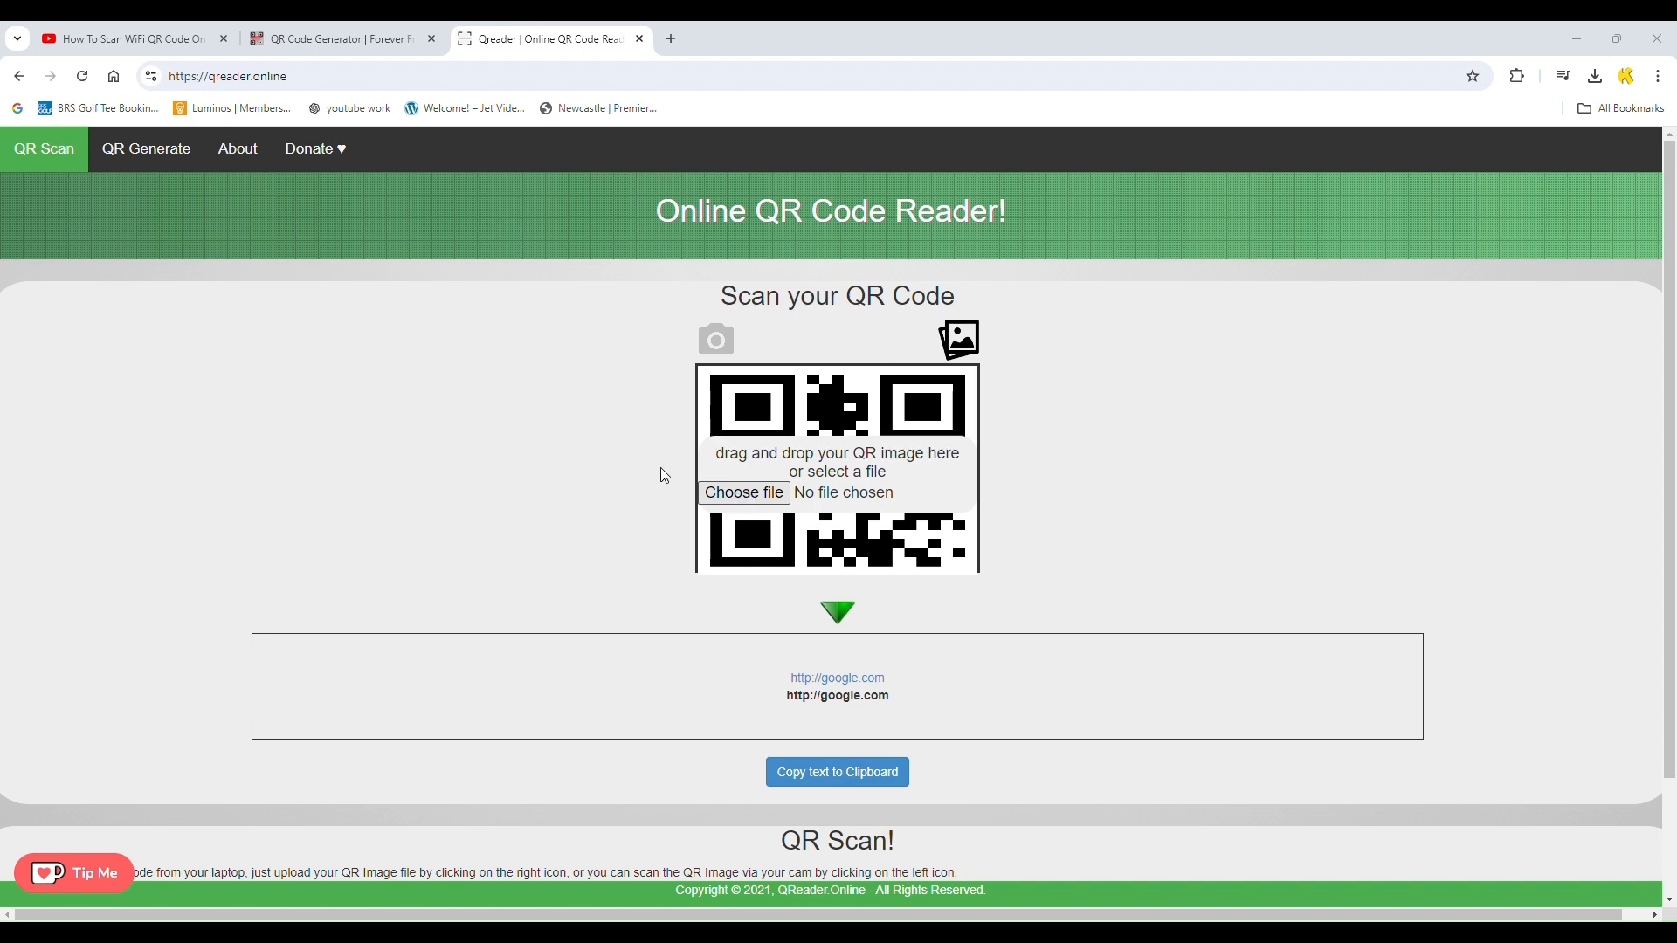
{"action": "left_click", "coordinate": [742, 493]}
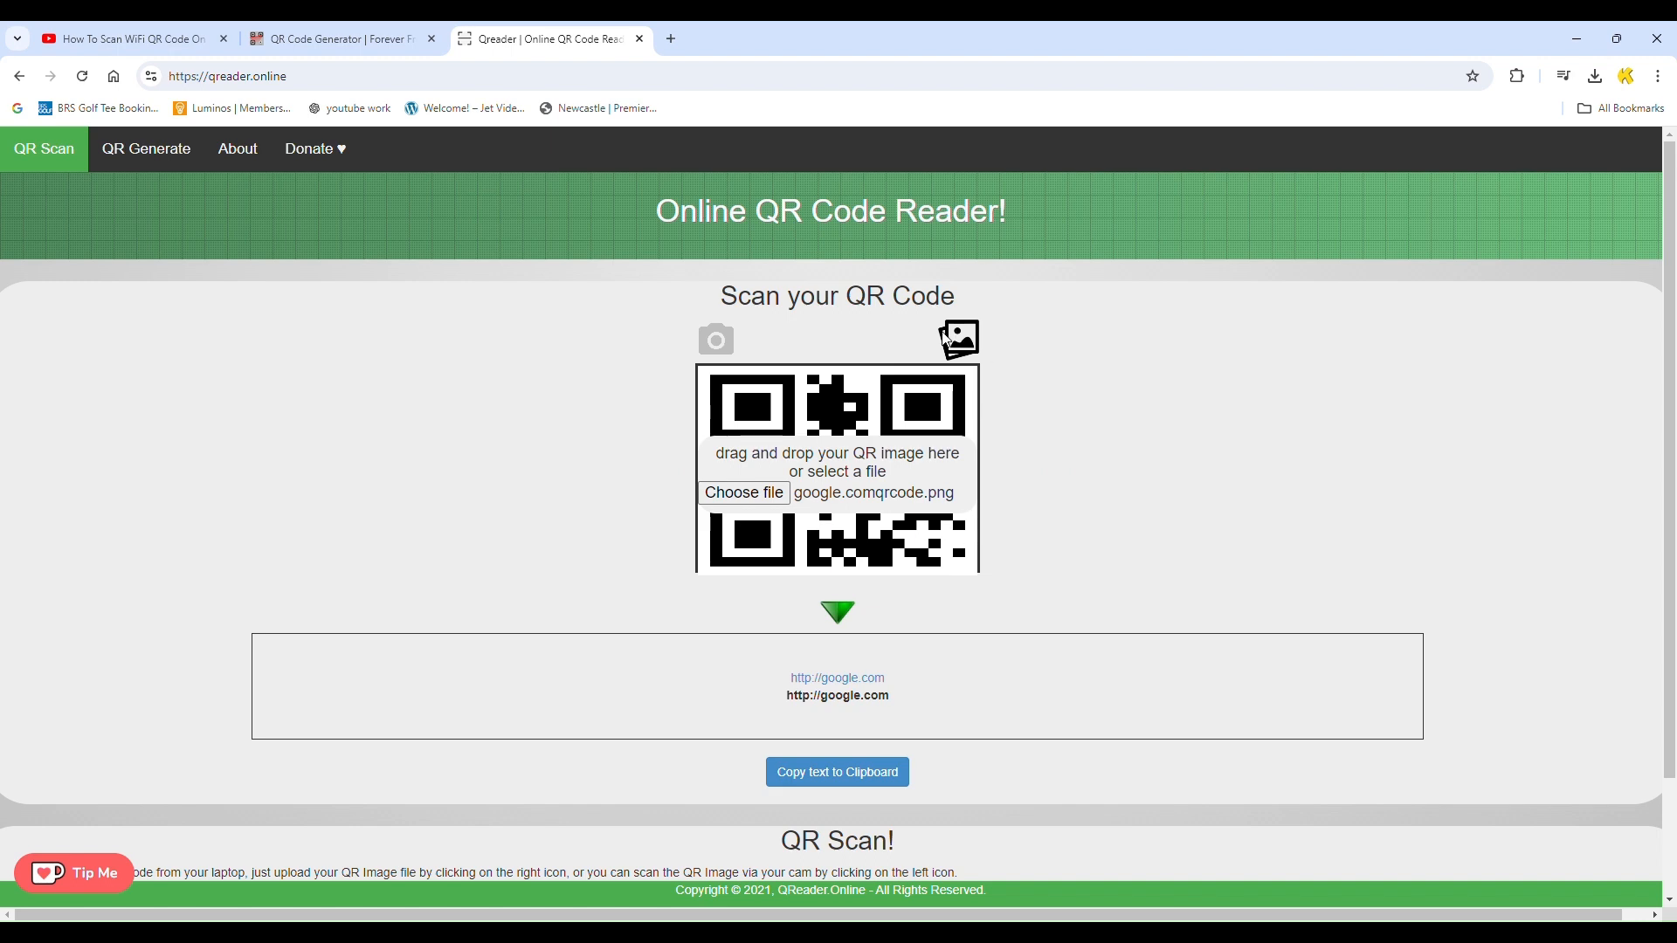
{"action": "mouse_move", "coordinate": [713, 344]}
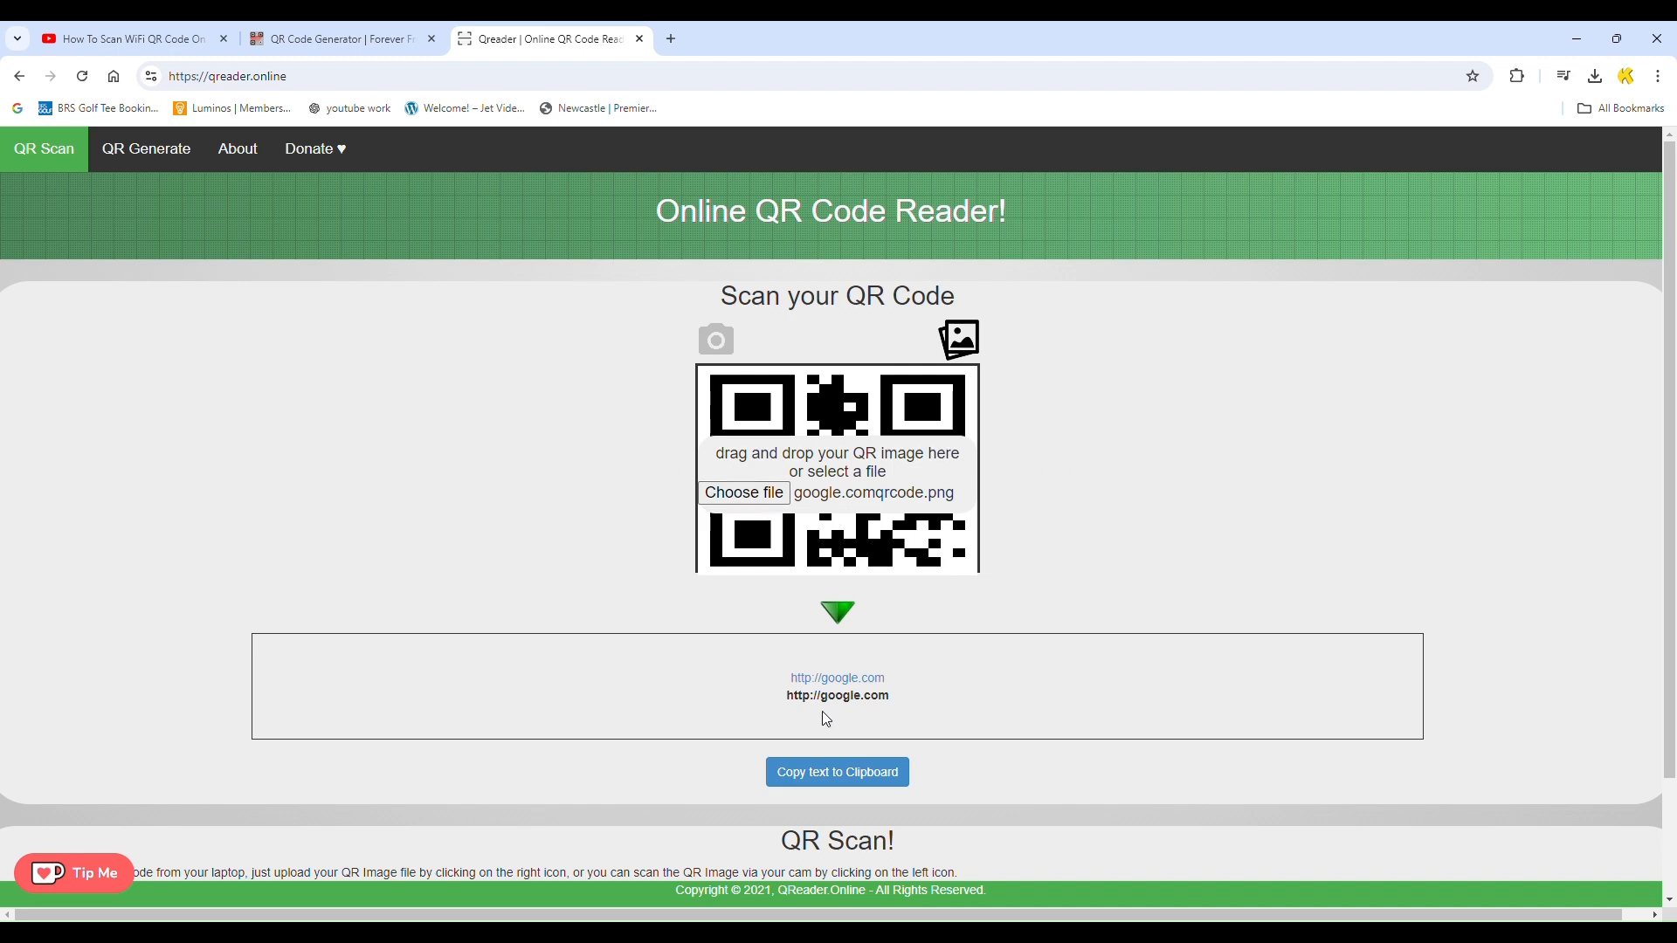
{"action": "mouse_move", "coordinate": [861, 561]}
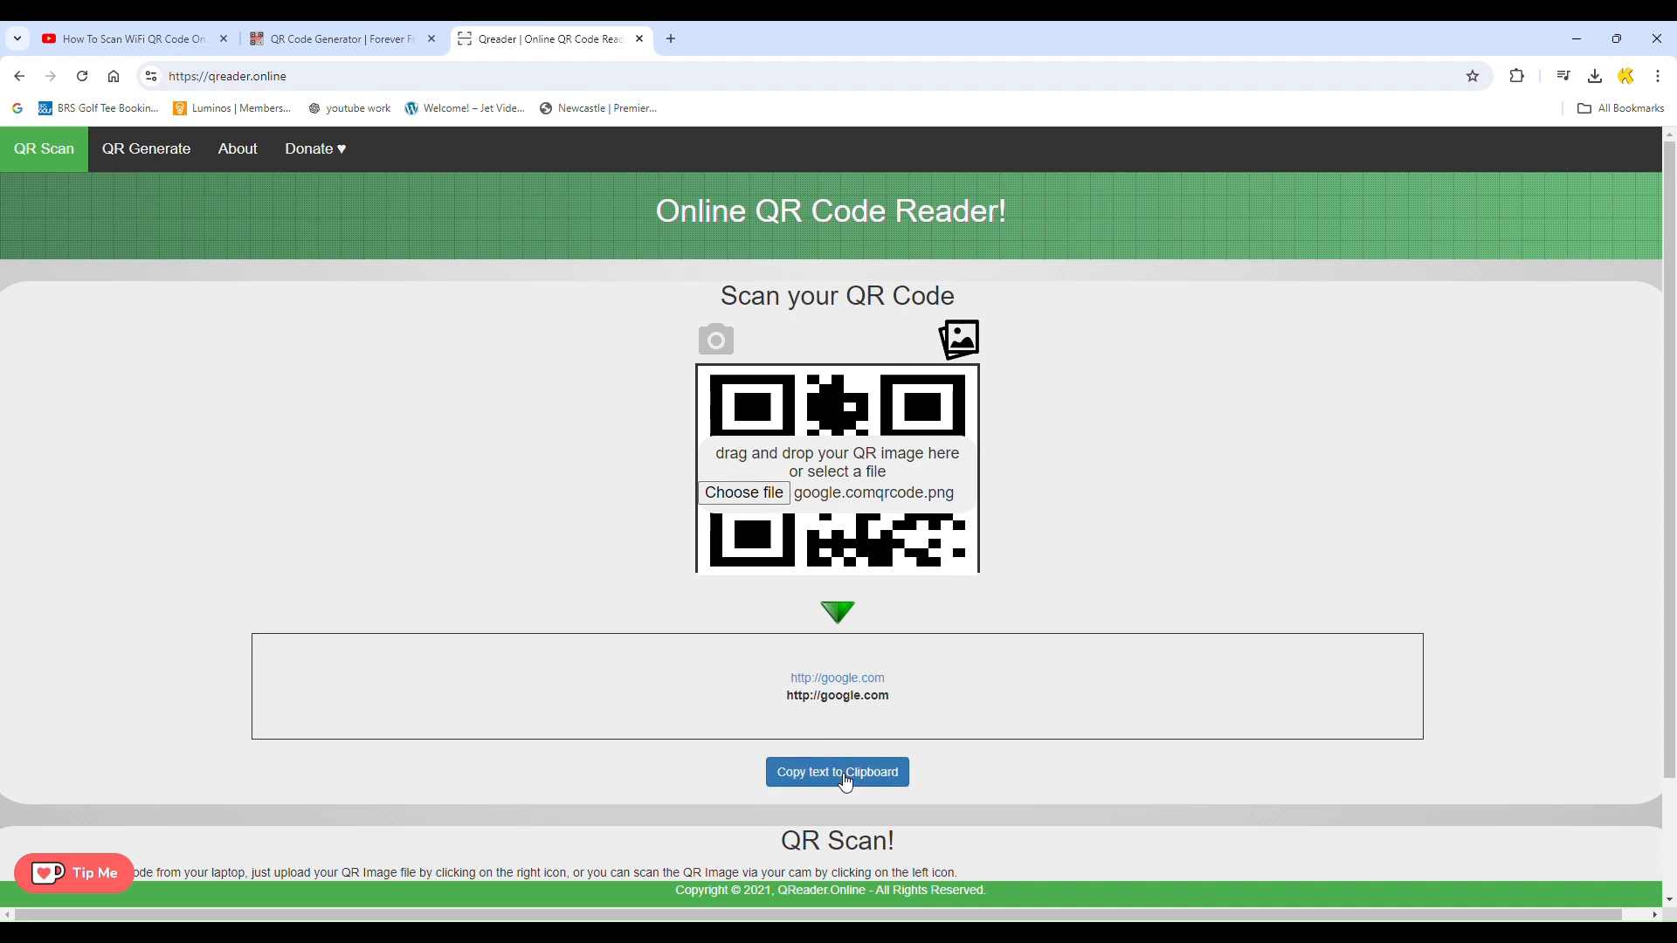
{"action": "left_click", "coordinate": [837, 772]}
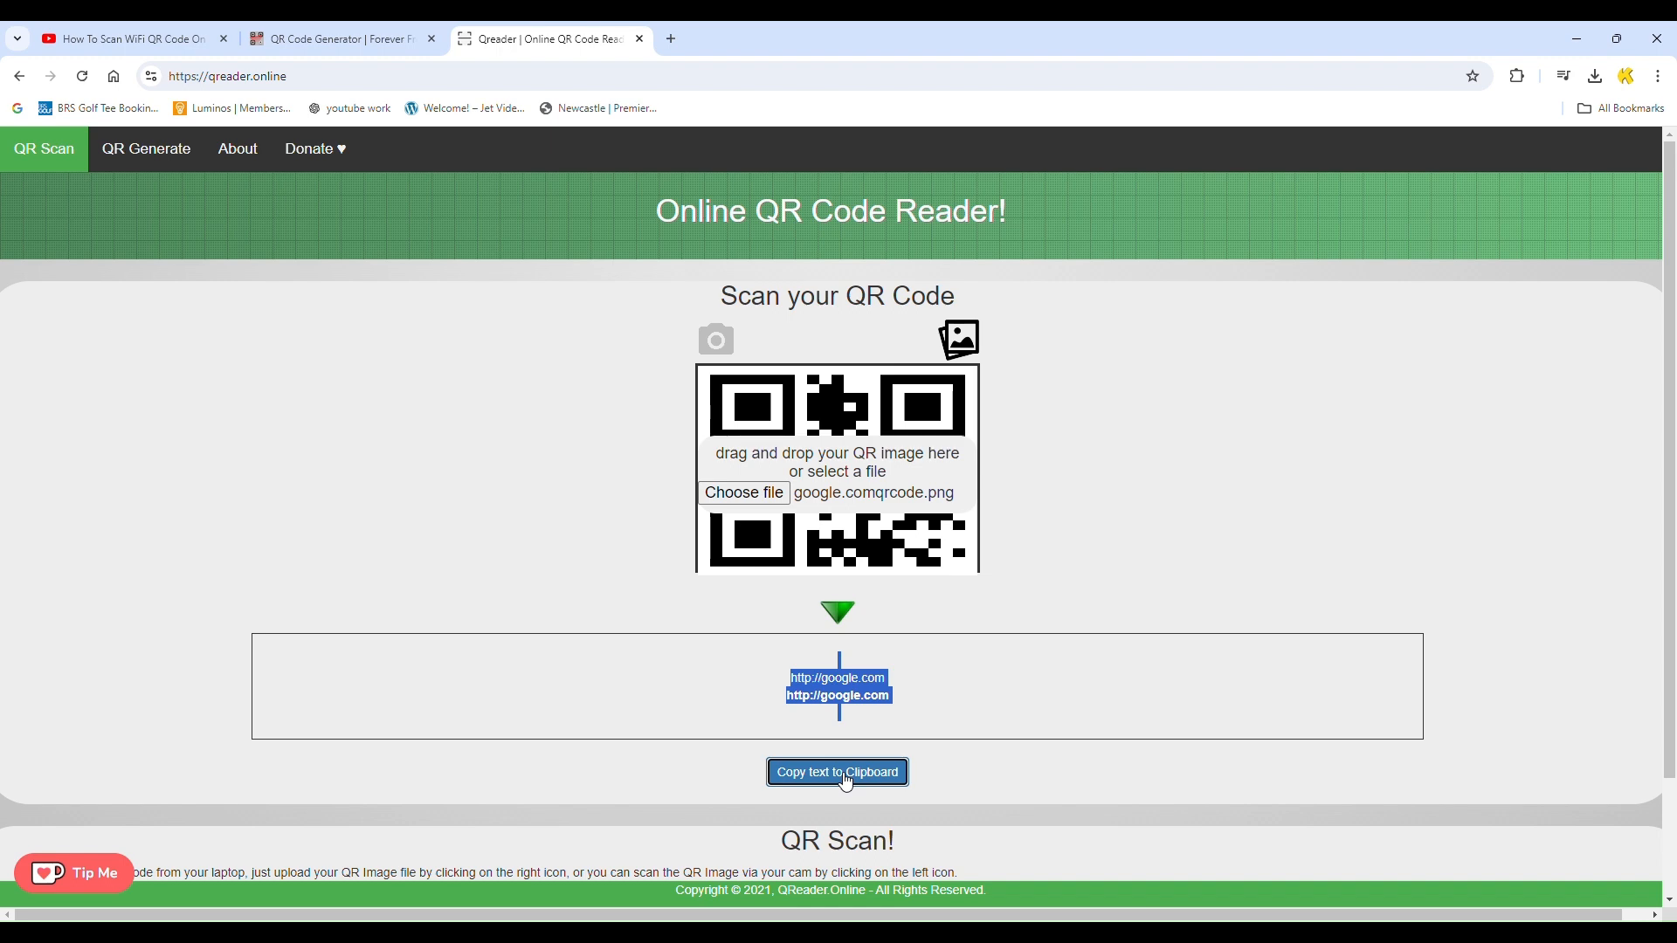
{"action": "mouse_move", "coordinate": [833, 800]}
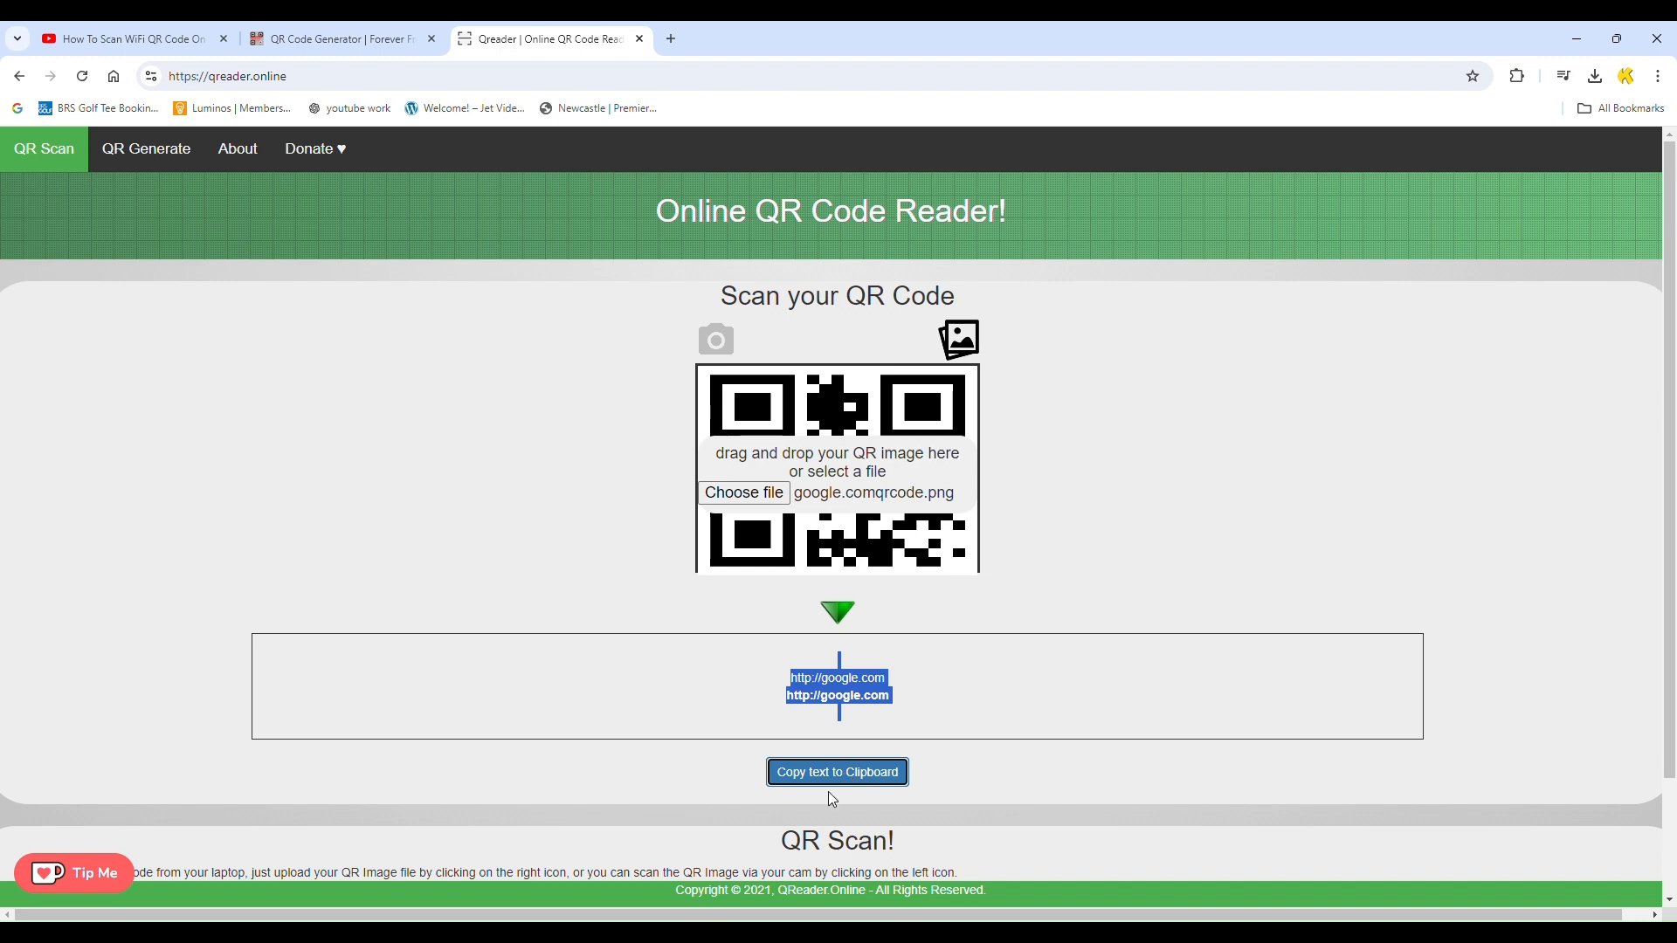